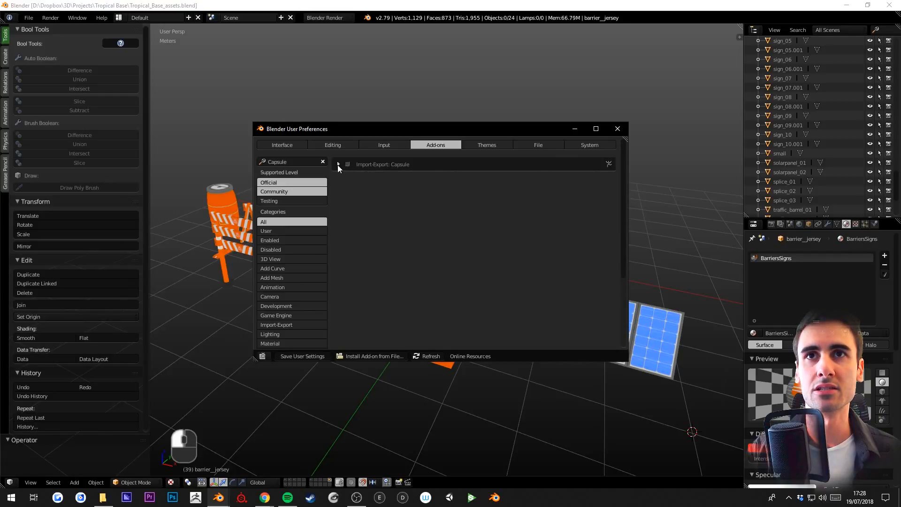
# Remove the Import-Export: Capsule add-on from the add-on preferences
pyautogui.click(338, 165)
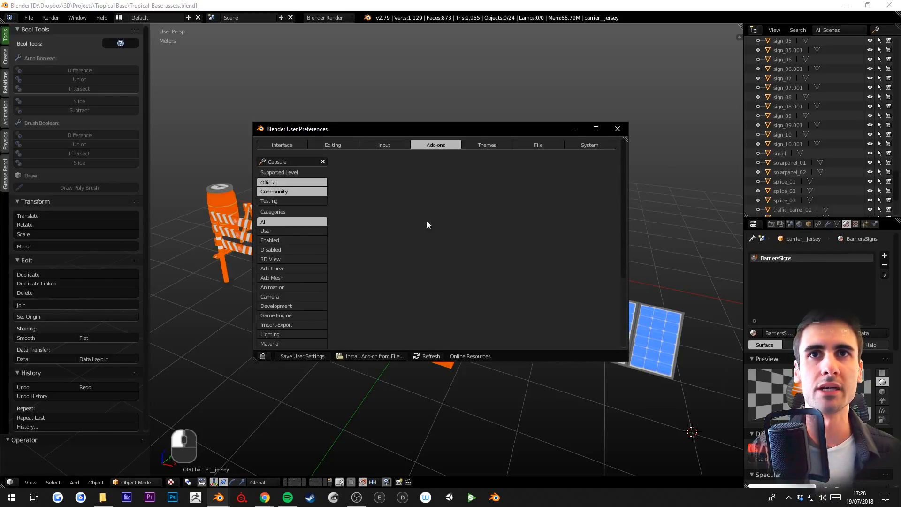
pyautogui.moveTo(355, 174)
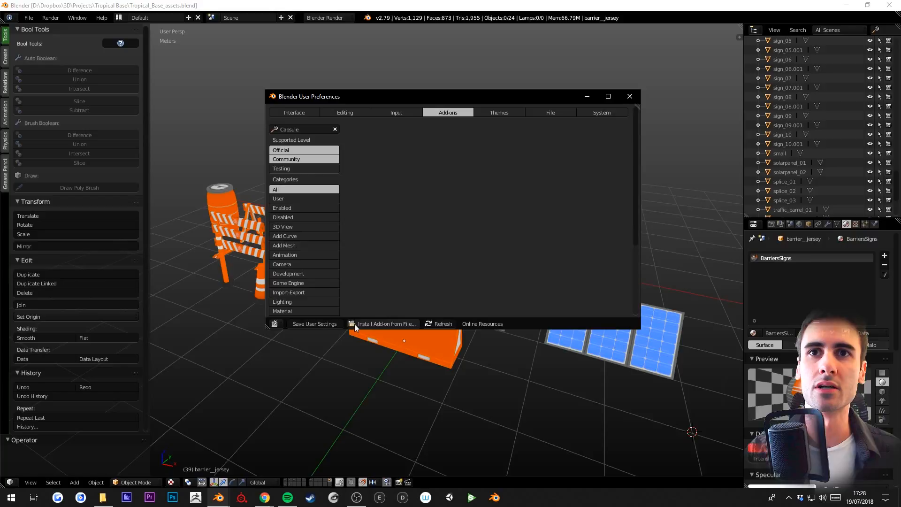
# Install Capsule.zip from the addons folder as a Blender add-on
pyautogui.click(384, 324)
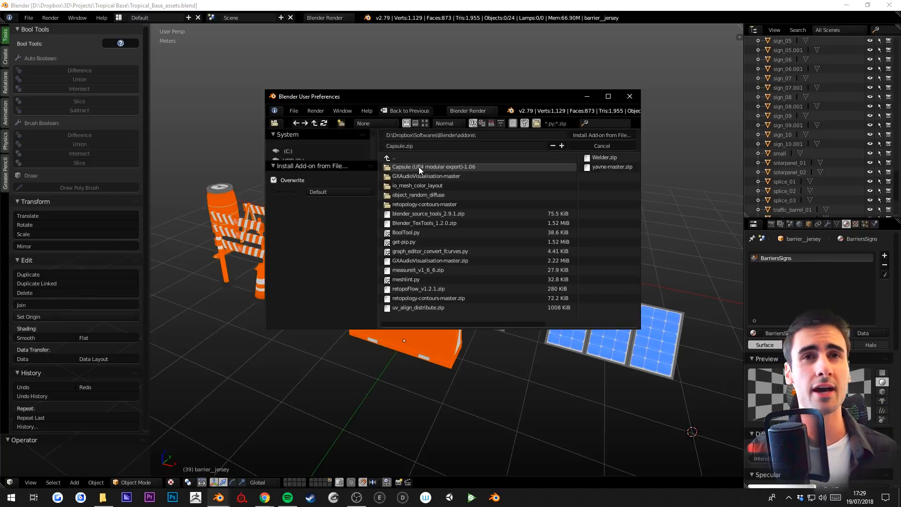
pyautogui.doubleClick(434, 167)
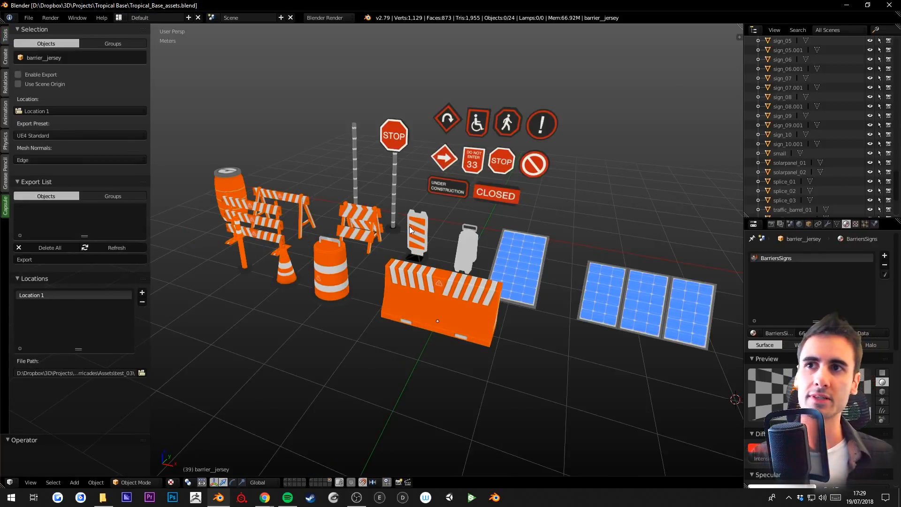
# Add a new Capsule export location and browse for the Batch_ExportedPropsunity folder
pyautogui.moveTo(437, 229); pyautogui.dragTo(414, 241)
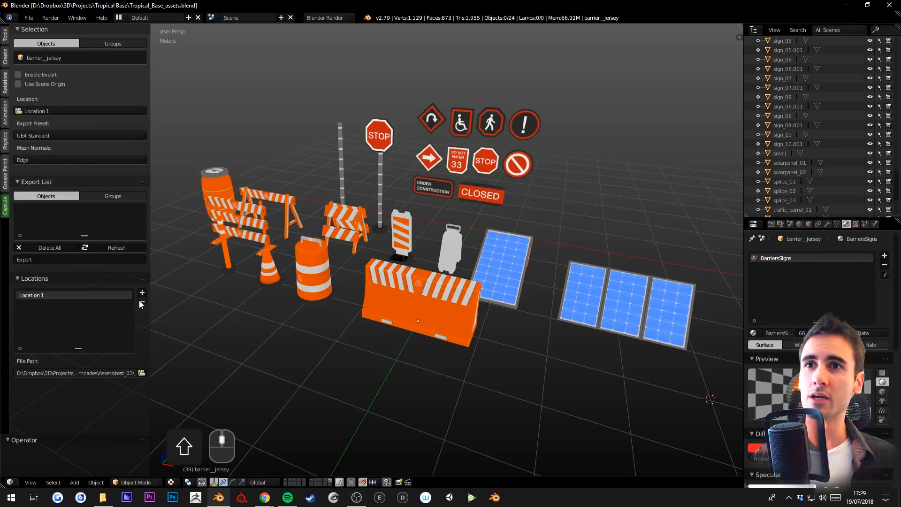
pyautogui.click(141, 293)
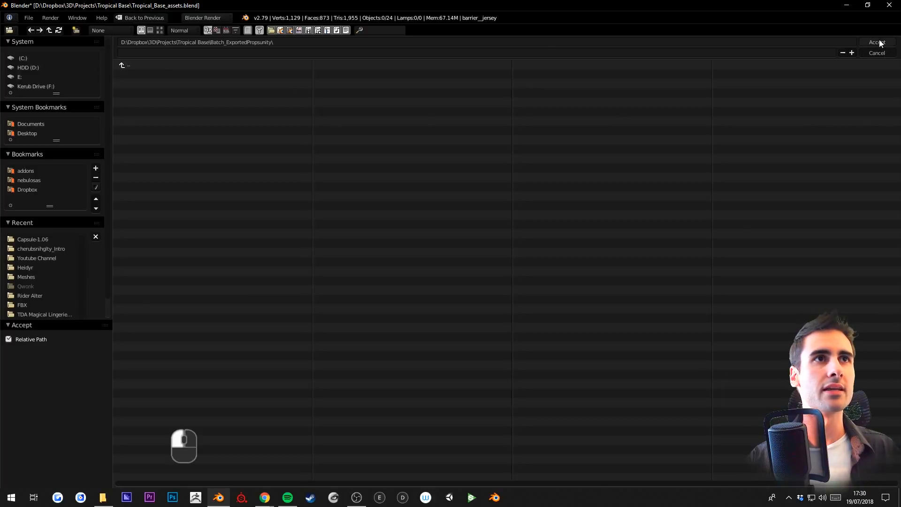
# Set Batch_ExportedPropsunity as the export path and assign Location 2 to barrier_jersey
pyautogui.click(877, 42)
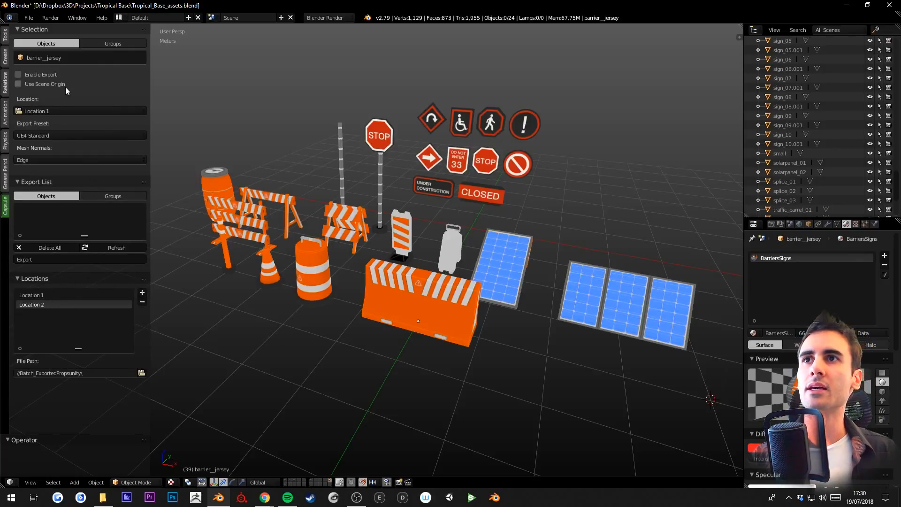
pyautogui.click(80, 111)
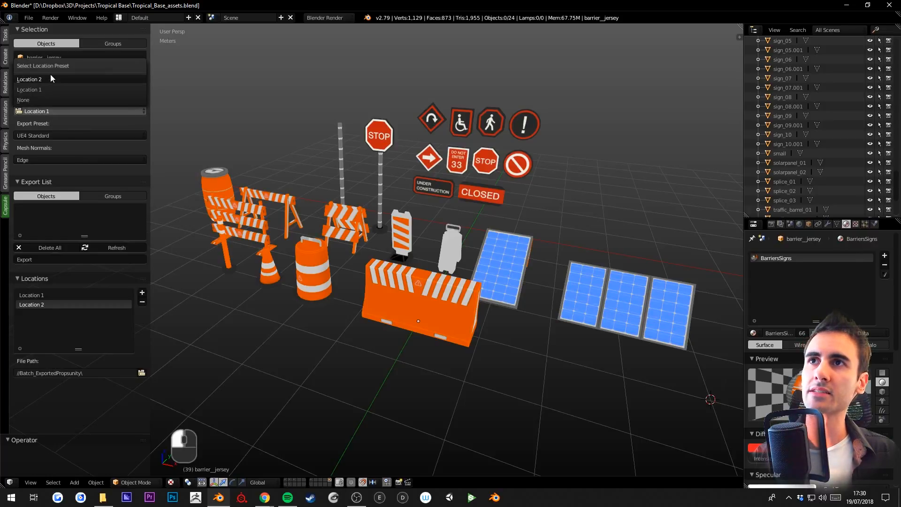
pyautogui.moveTo(60, 100)
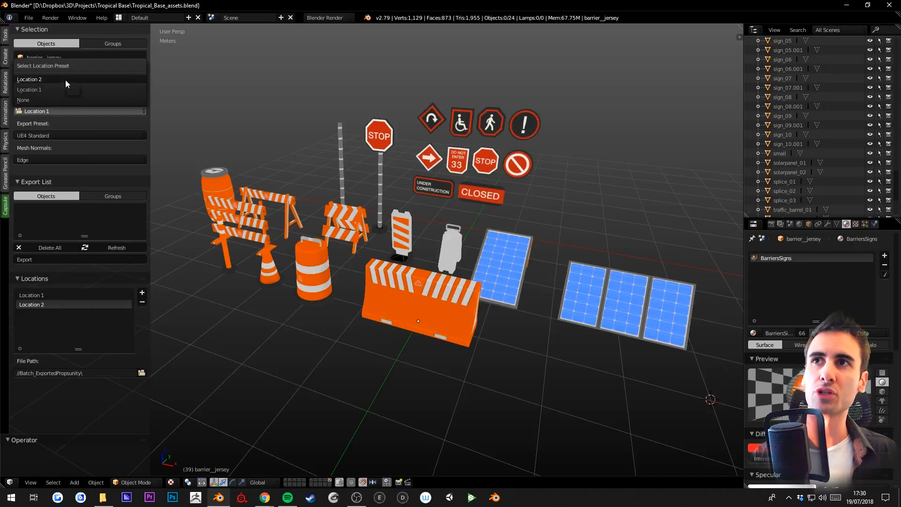
pyautogui.click(30, 79)
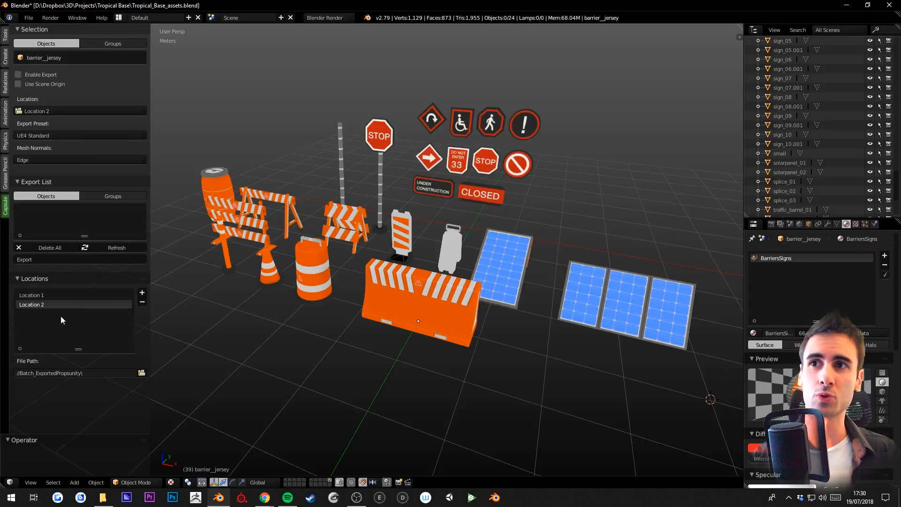
pyautogui.moveTo(101, 208)
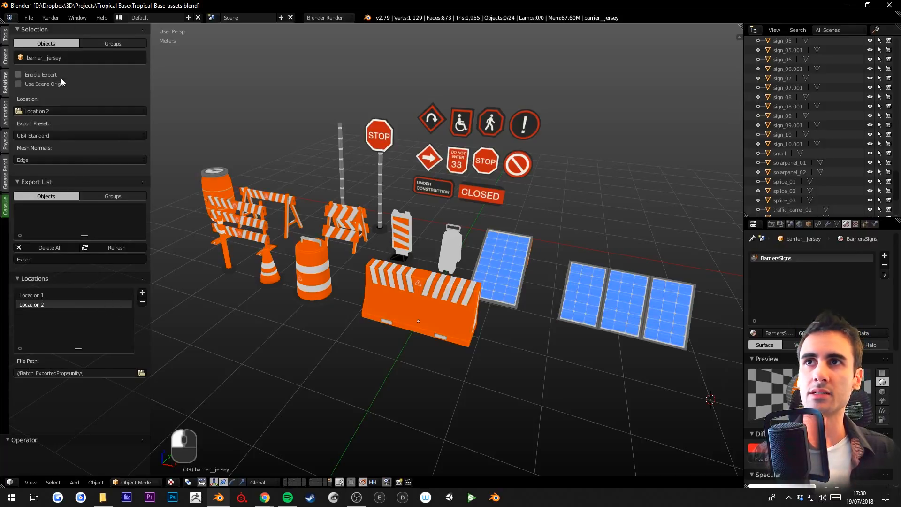
pyautogui.moveTo(153, 137)
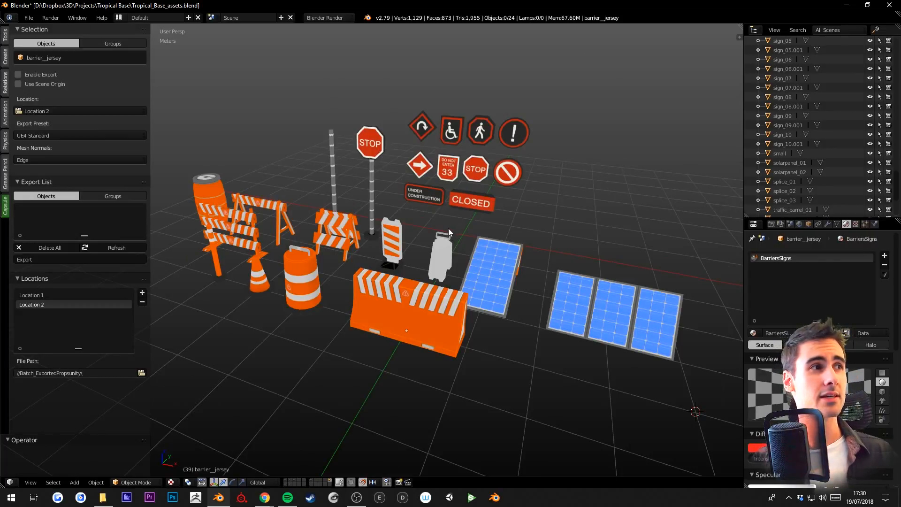
# Expand Capsule's export presets and view UE4 Standard's geometry, armature and general settings
pyautogui.press('ctrl+alt+u')
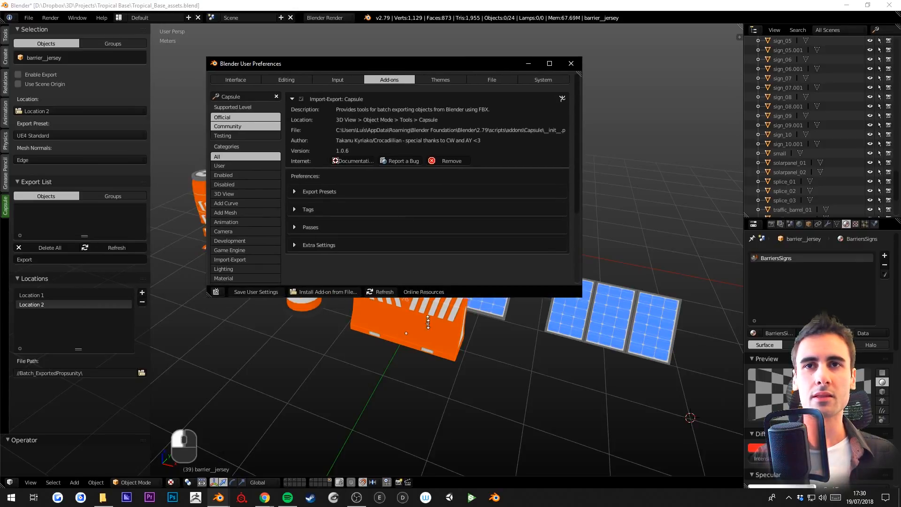
pyautogui.click(294, 191)
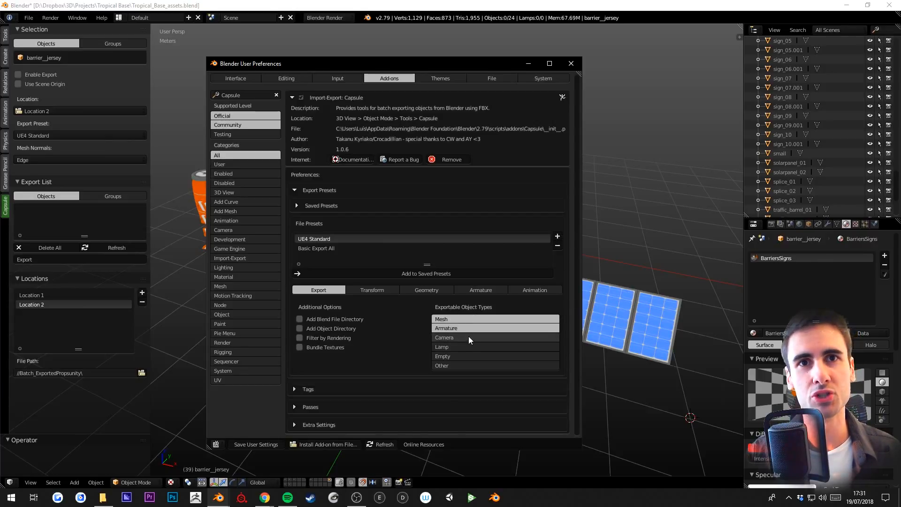
pyautogui.moveTo(426, 289)
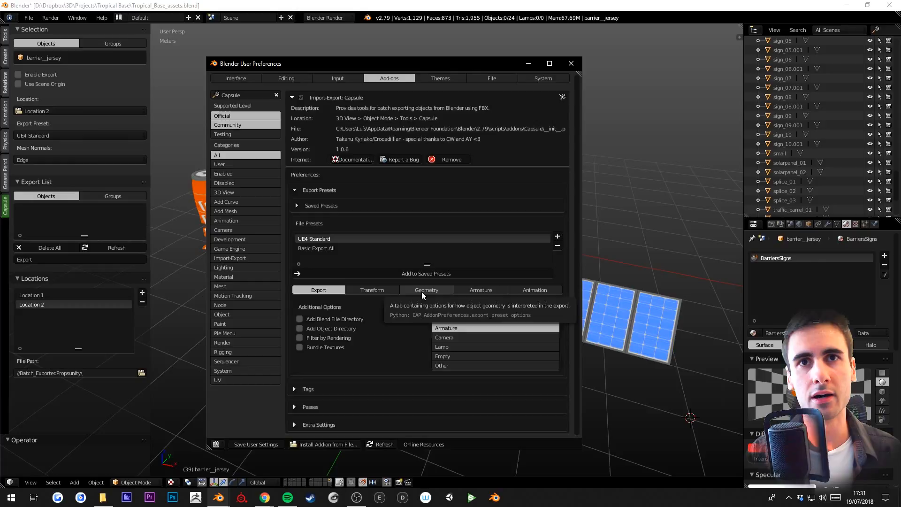
pyautogui.click(425, 289)
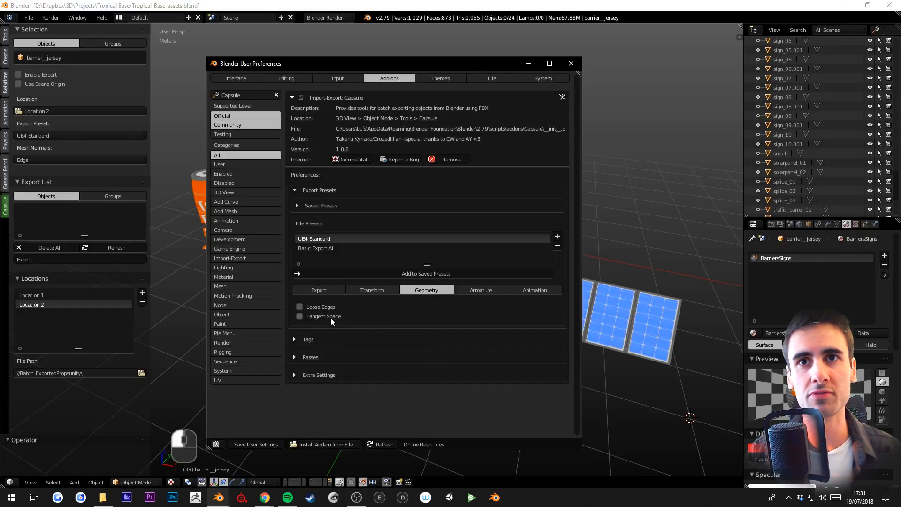
pyautogui.click(480, 289)
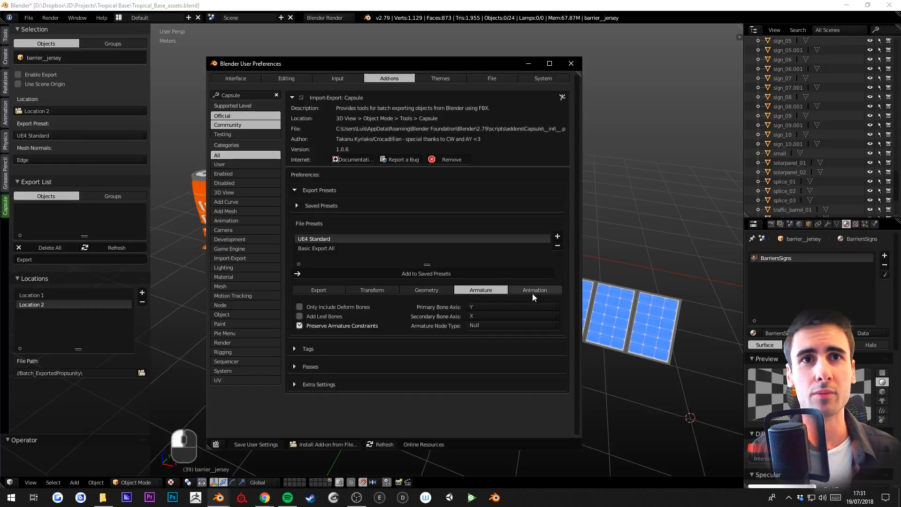
pyautogui.click(318, 290)
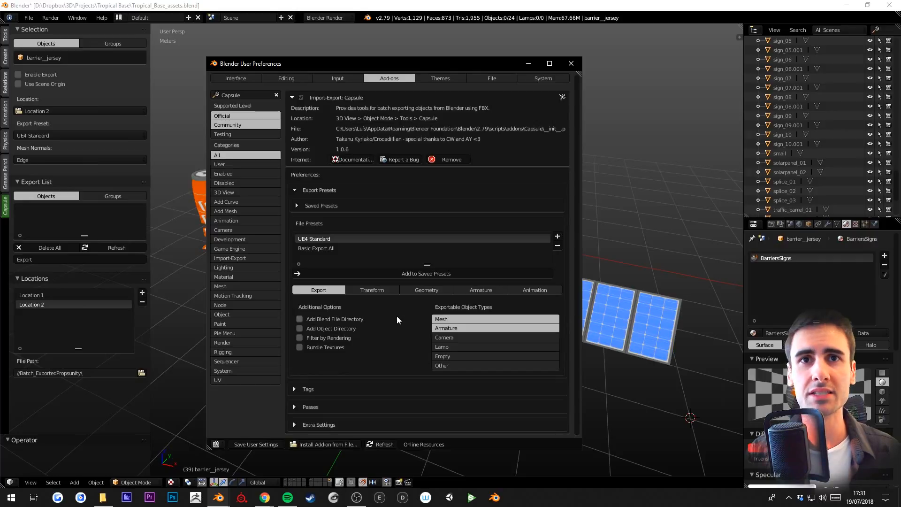
pyautogui.moveTo(335, 319)
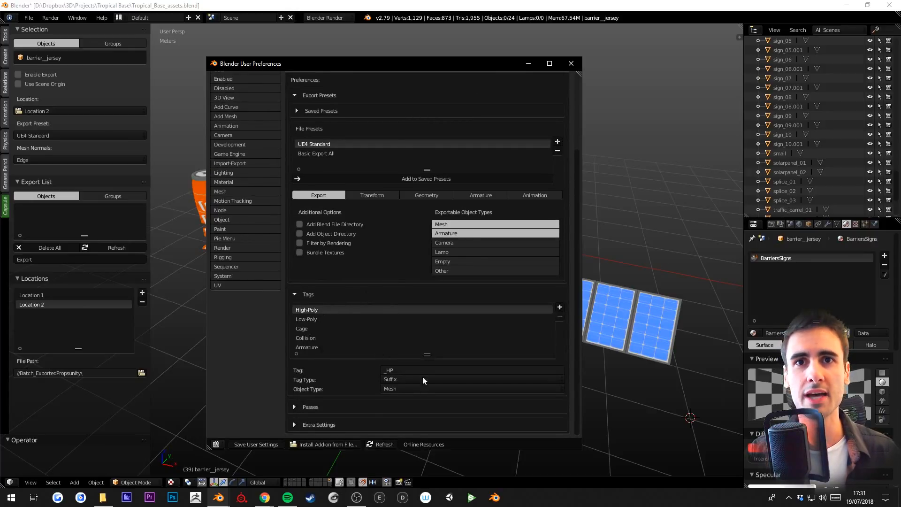
pyautogui.moveTo(414, 371)
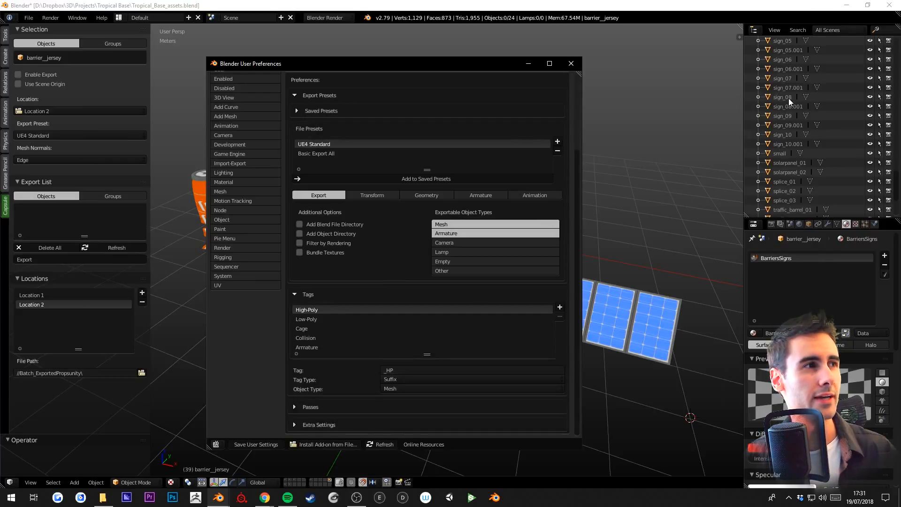
# Inspect the Tags, Passes and Extra Settings panels, then close Preferences
pyautogui.click(307, 319)
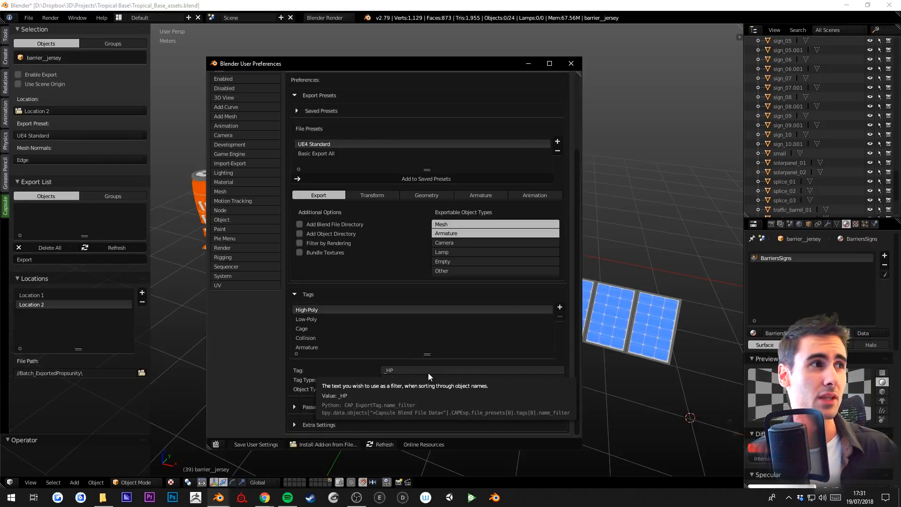
pyautogui.scroll(-3)
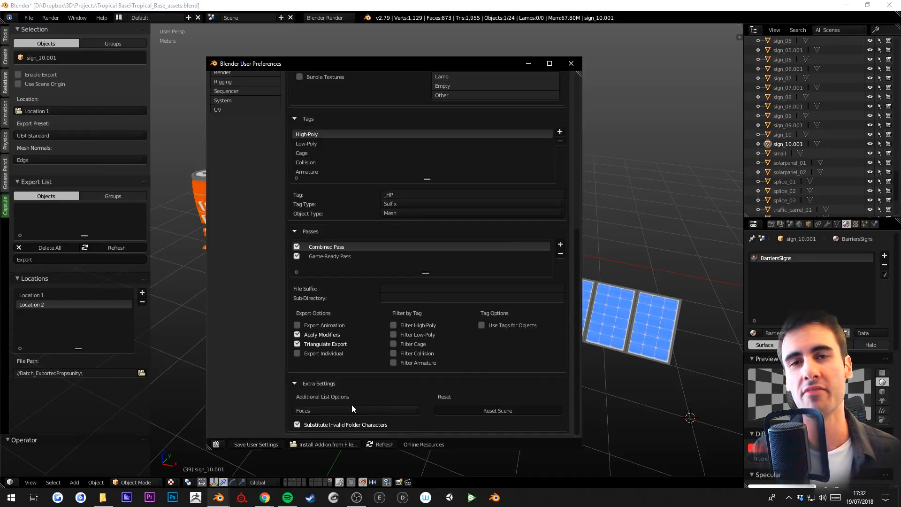
pyautogui.click(356, 410)
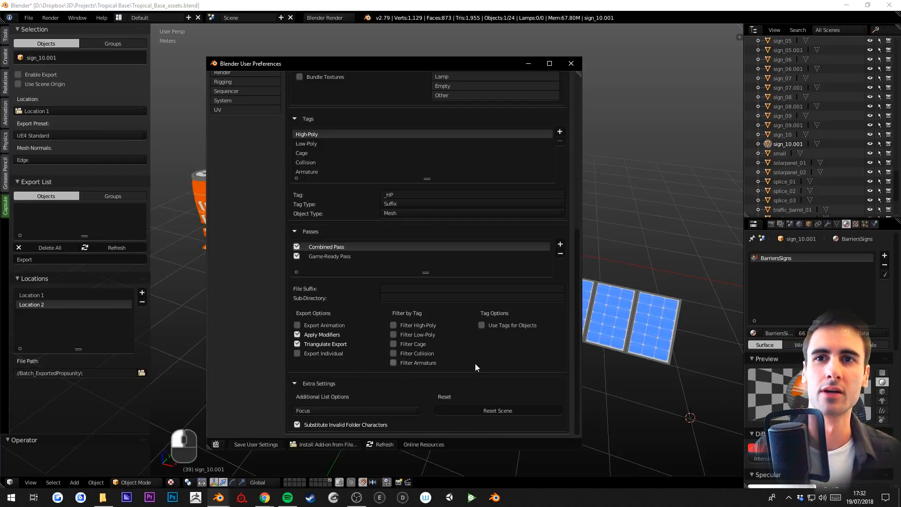
pyautogui.moveTo(445, 392)
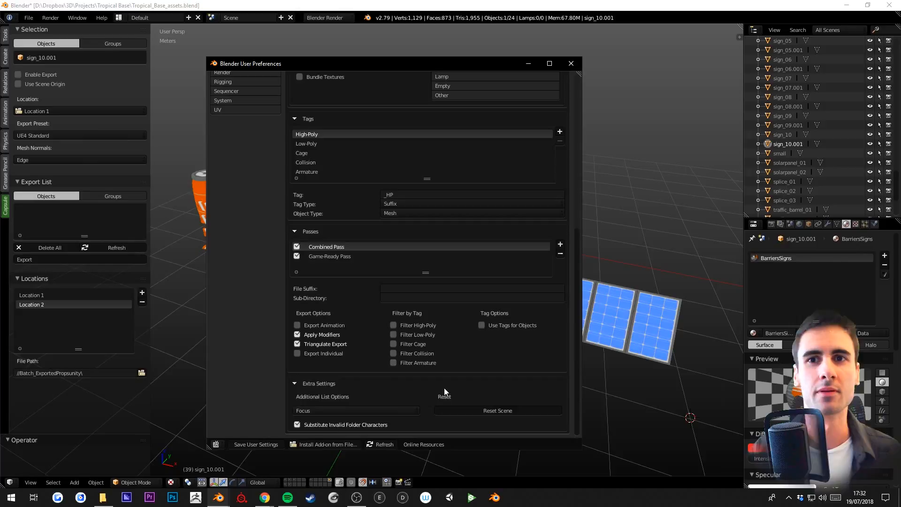
pyautogui.click(571, 64)
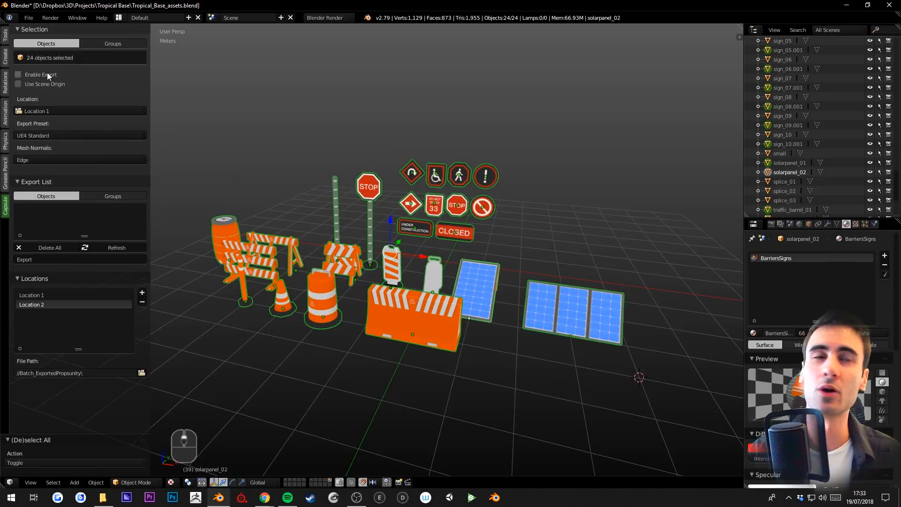
pyautogui.moveTo(40, 74)
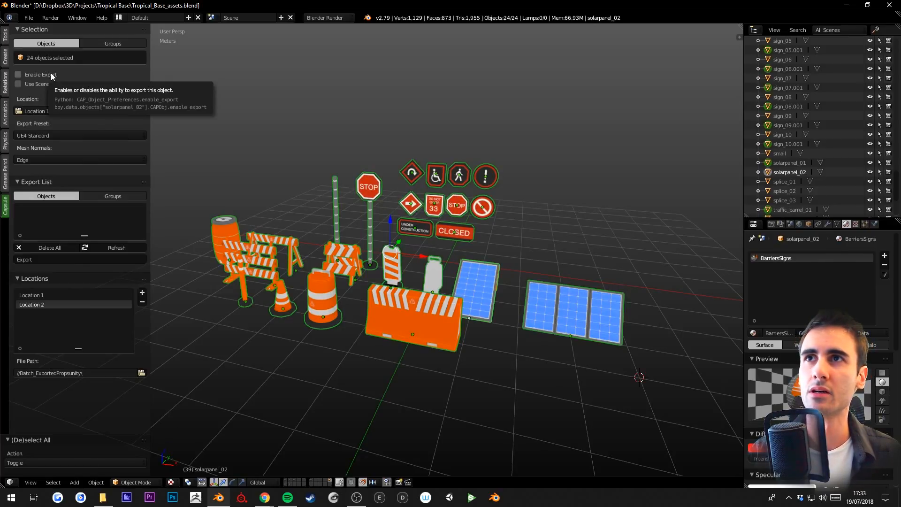
# Enable export on all 24 selected props and export them as separate FBX files
pyautogui.click(18, 74)
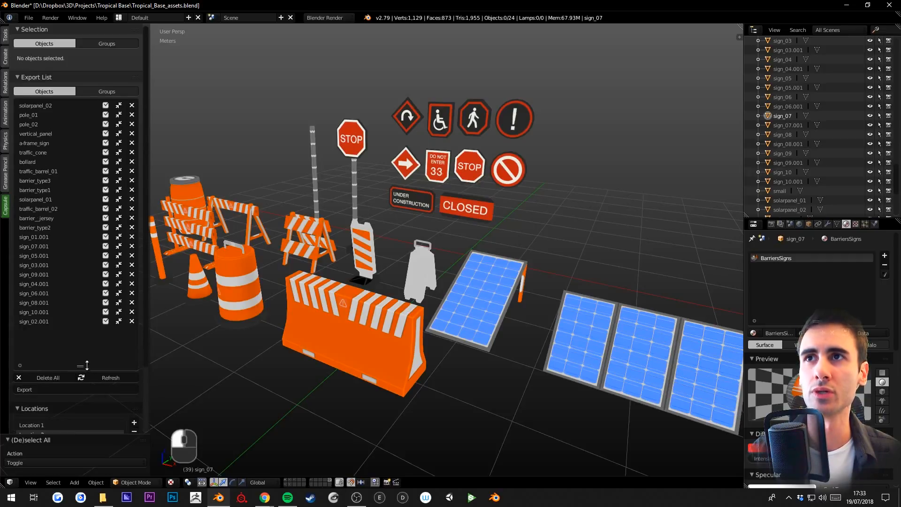
pyautogui.moveTo(46, 172)
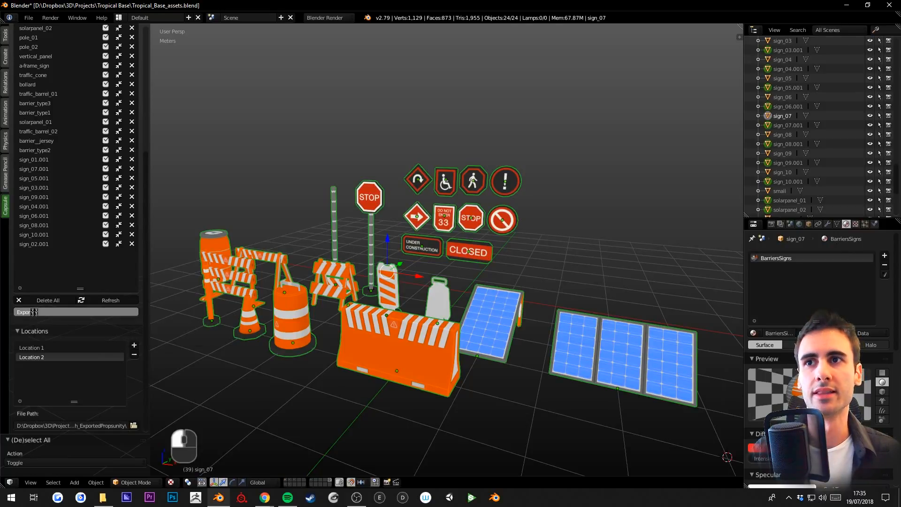
pyautogui.click(25, 312)
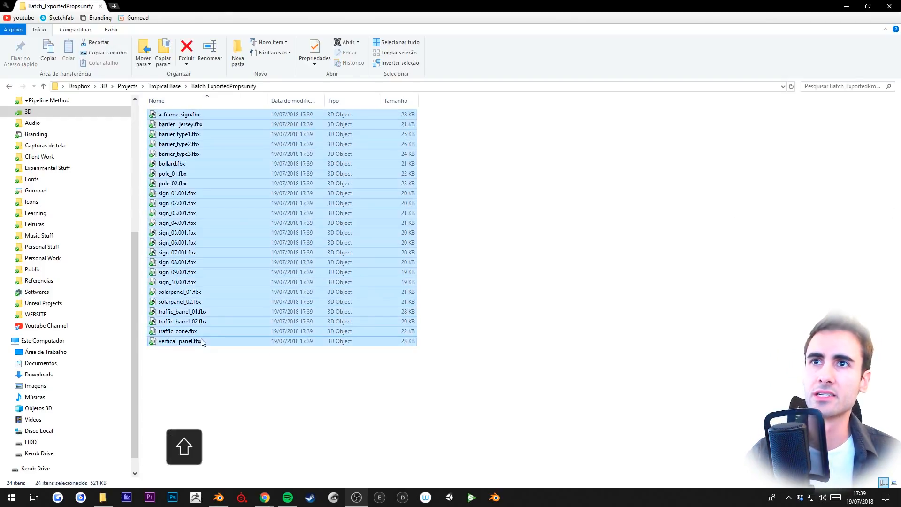
pyautogui.moveTo(287, 161)
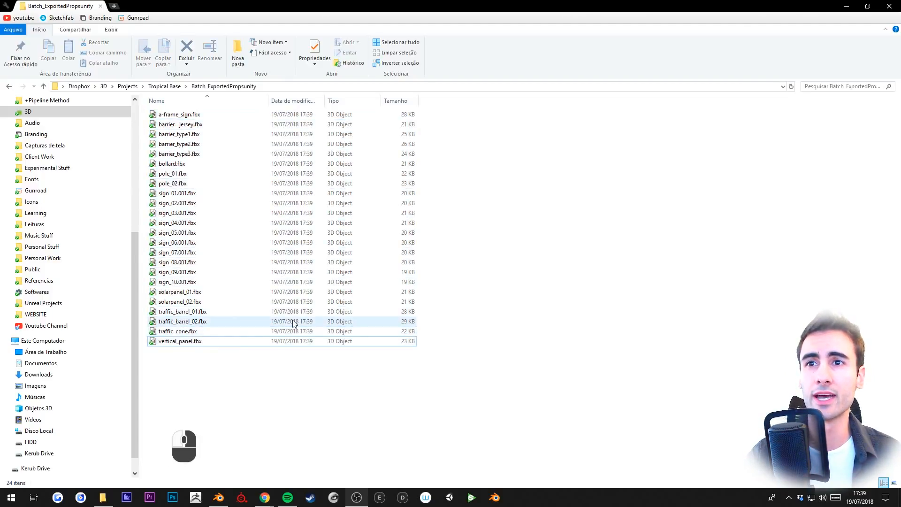
# Select the 24 exported FBX files in Batch_ExportedPropsunity
pyautogui.click(180, 341)
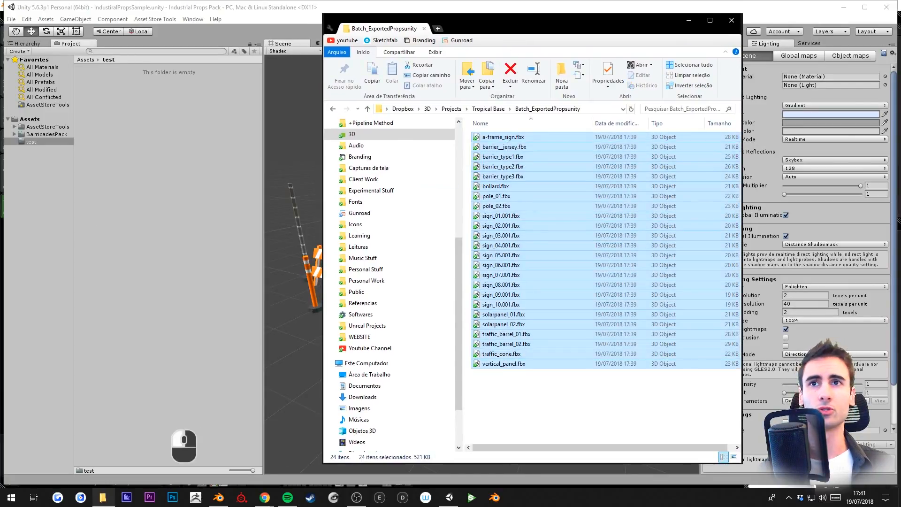
# Drag the prop FBX files into Unity's Assets > test folder
pyautogui.click(31, 141)
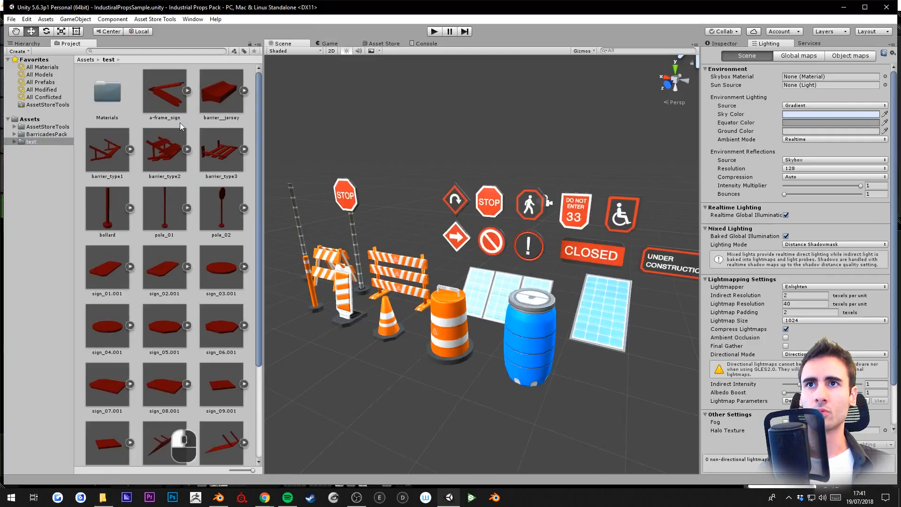
pyautogui.scroll(-3)
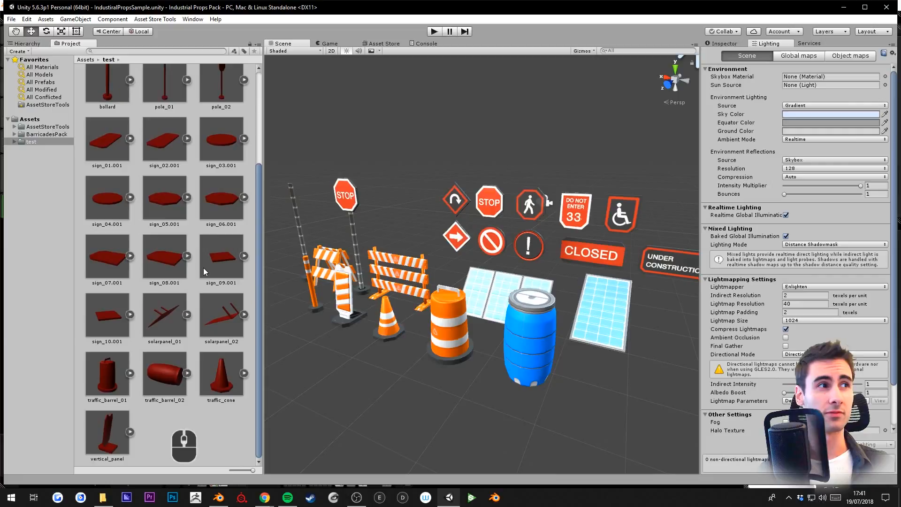